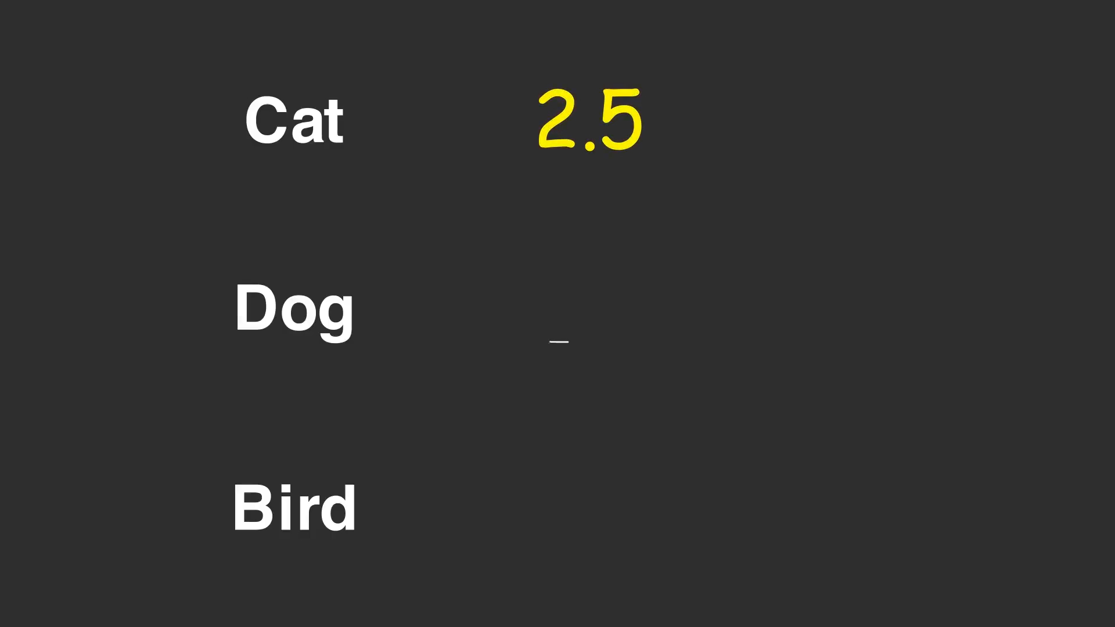
text(1.2)
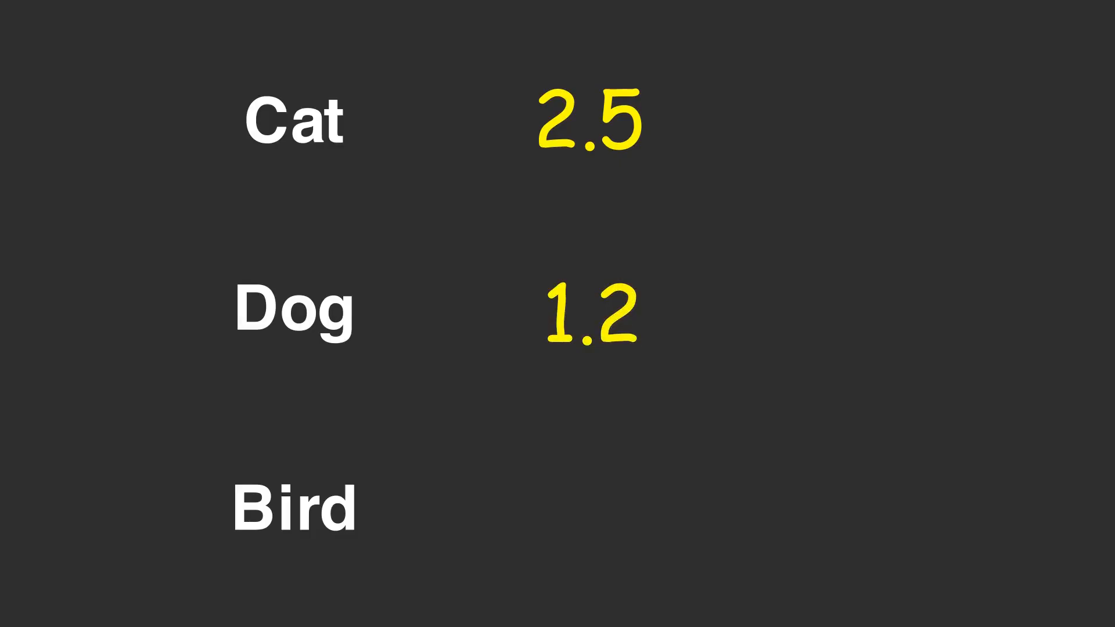
text(-0.5)
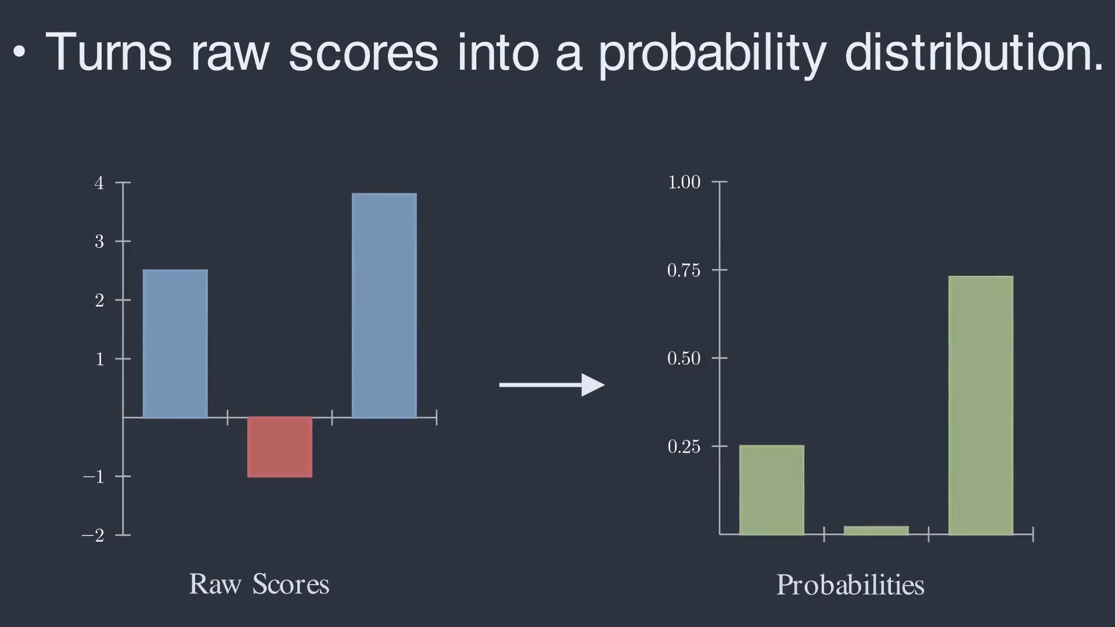
key(Right)
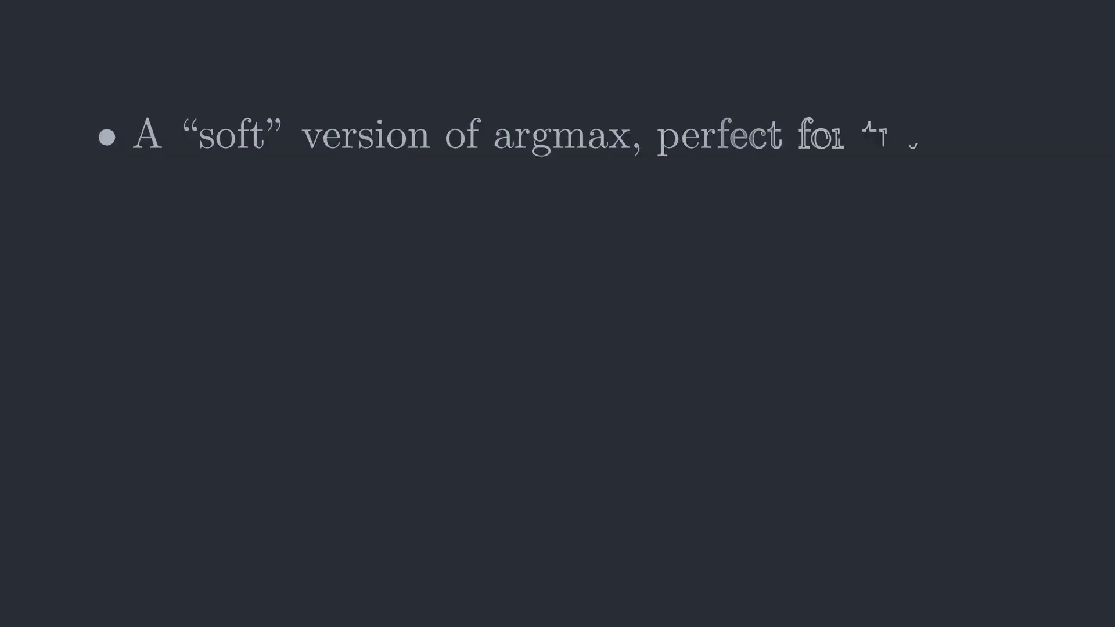